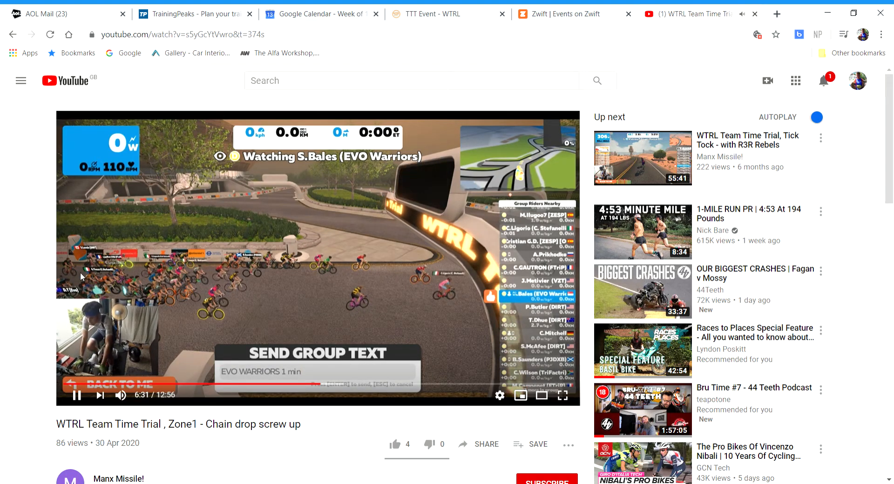
- Rewind the WTRL Team Time Trial video from 6:31 to about 1:30 and let it play
left_click(88, 386)
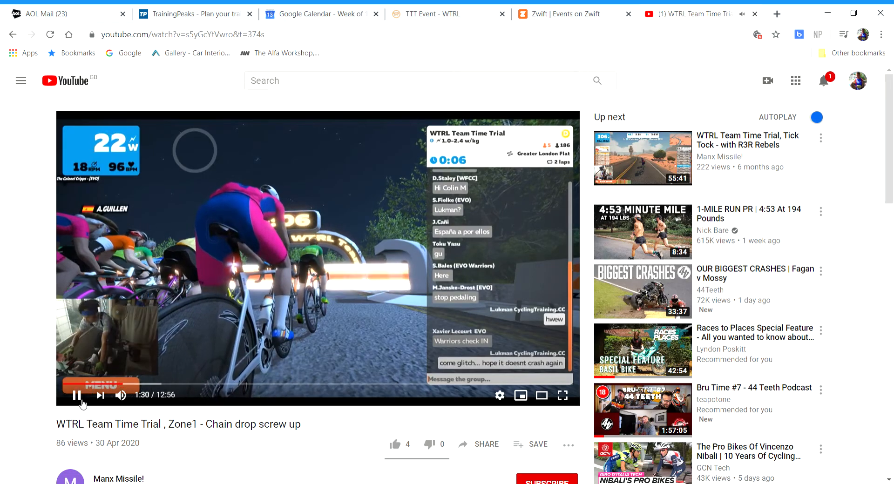
- Pause the race video at 1:30, then resume playback
left_click(78, 395)
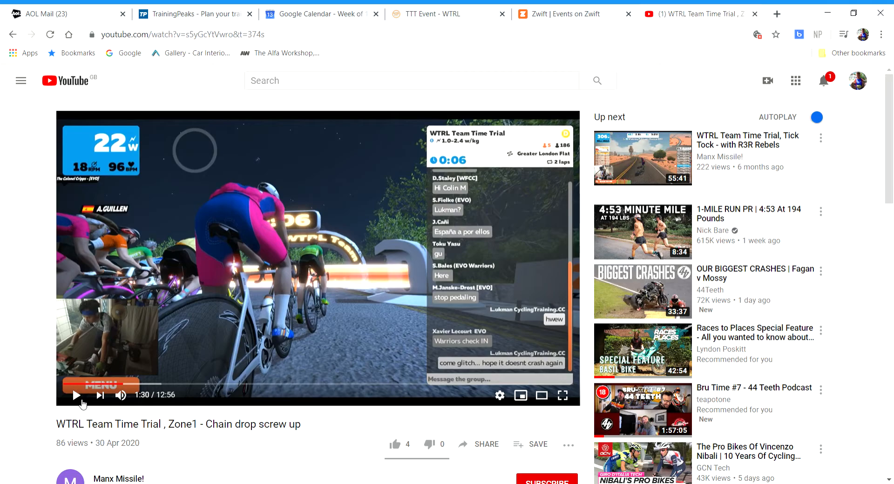
left_click(76, 395)
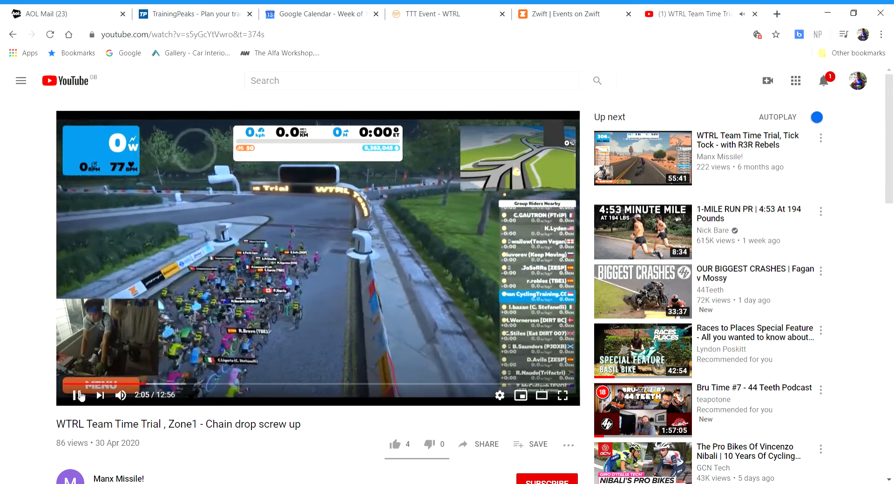
- Skip ahead in the start-line wait to follow S.Bales of EVO Warriors
left_click(75, 396)
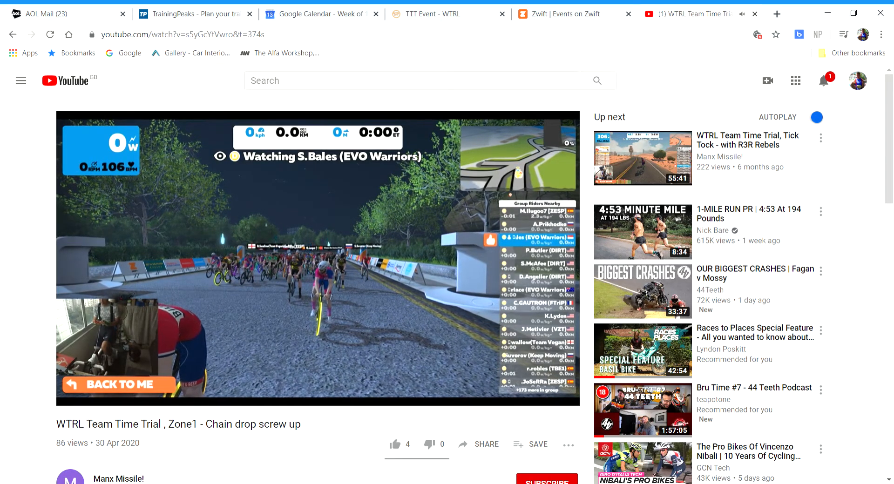
- Jump to about 5:02, where the start gate reads GO
left_click(285, 262)
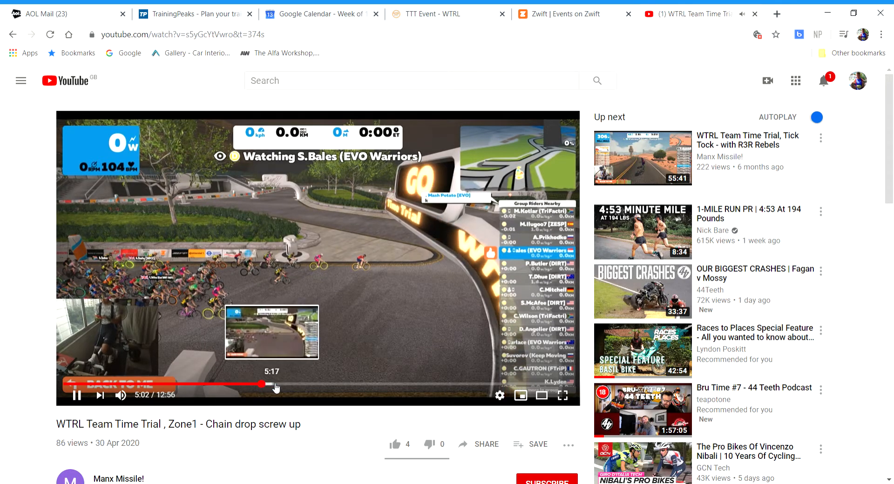
- Skip through 5:45 and 6:57 to 7:33, just as the team sets off
left_click(290, 384)
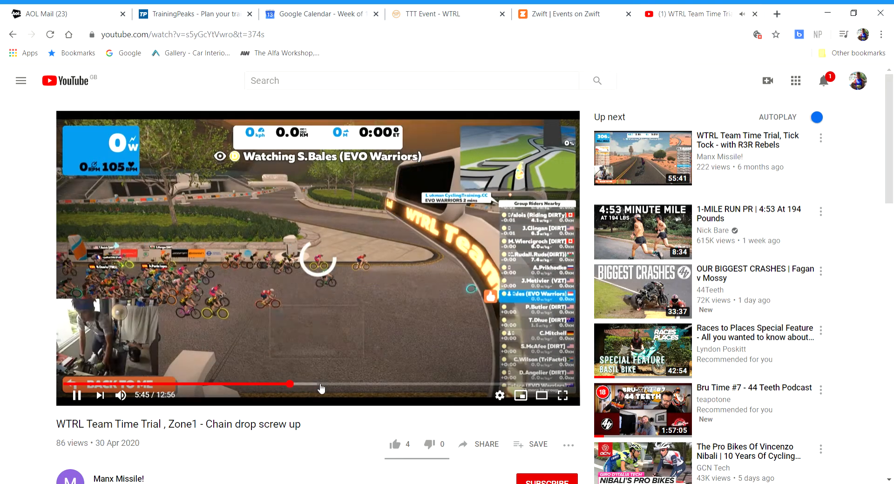
left_click(336, 385)
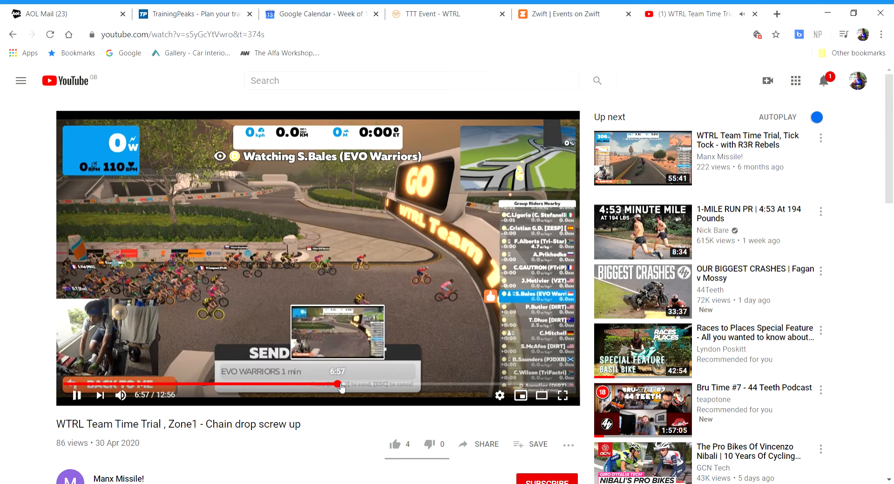
left_click(371, 385)
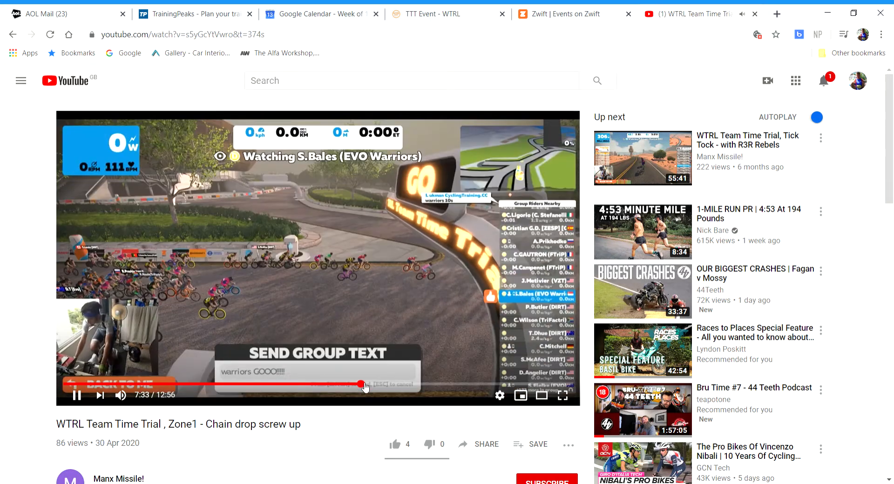
mouse_move(363, 385)
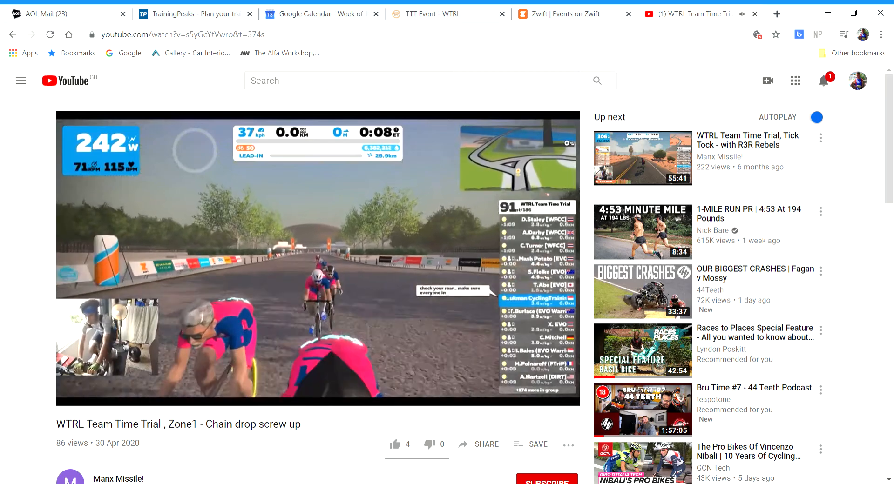
mouse_move(216, 384)
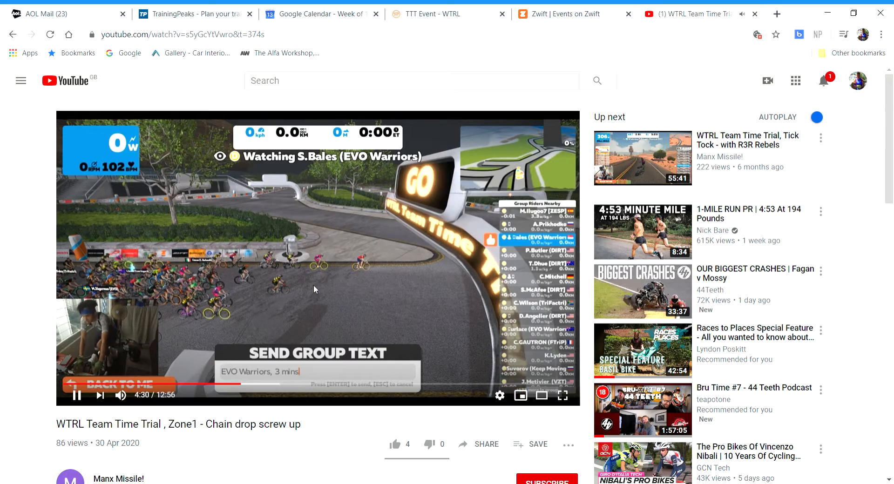
mouse_move(180, 326)
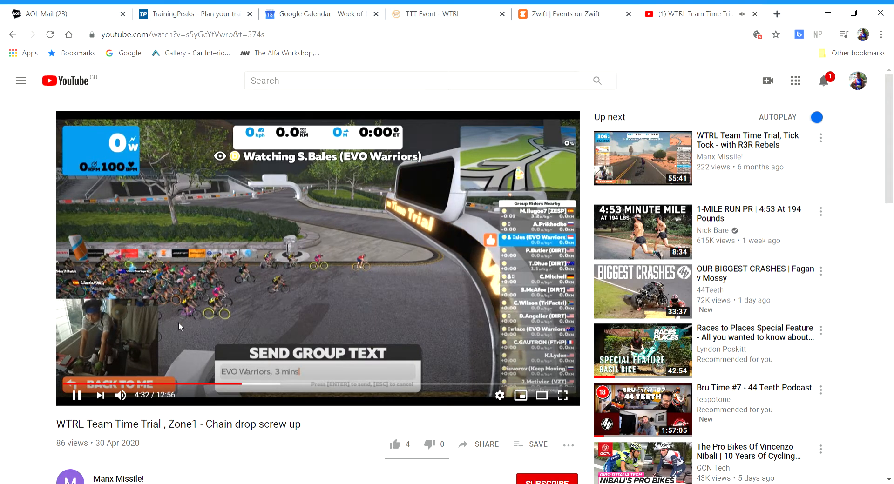